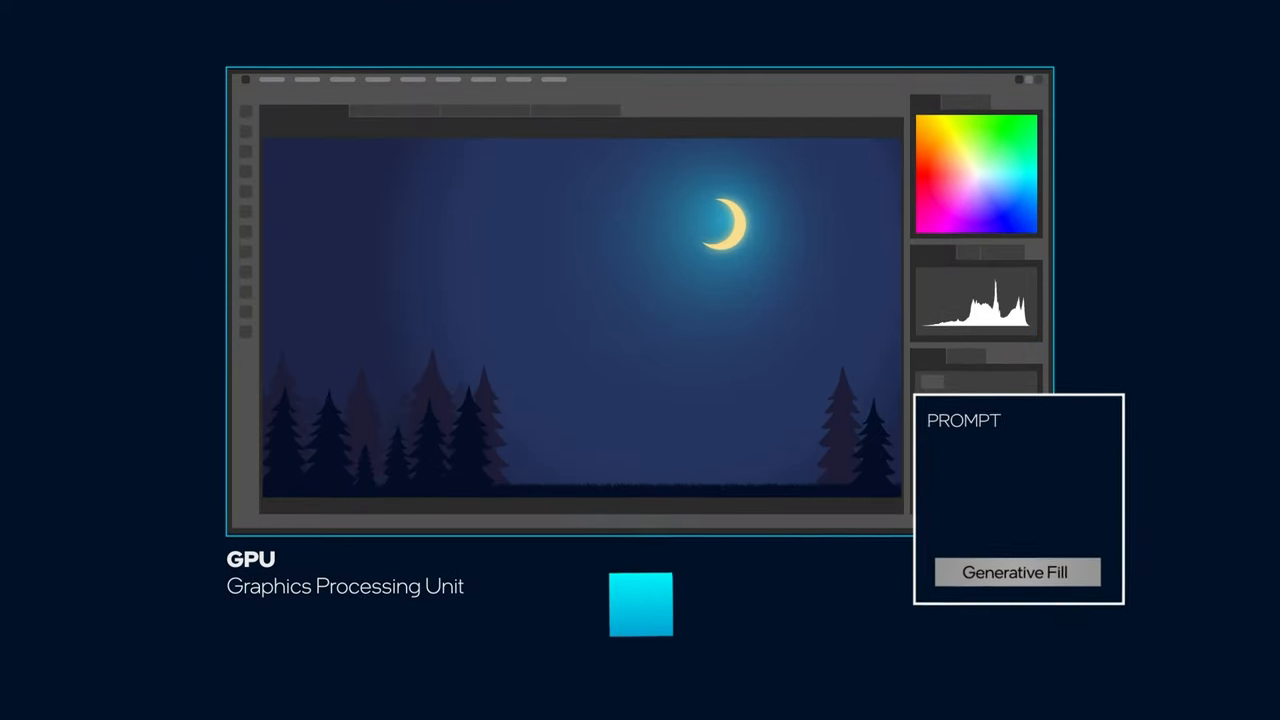
pyautogui.write('House on top of a')
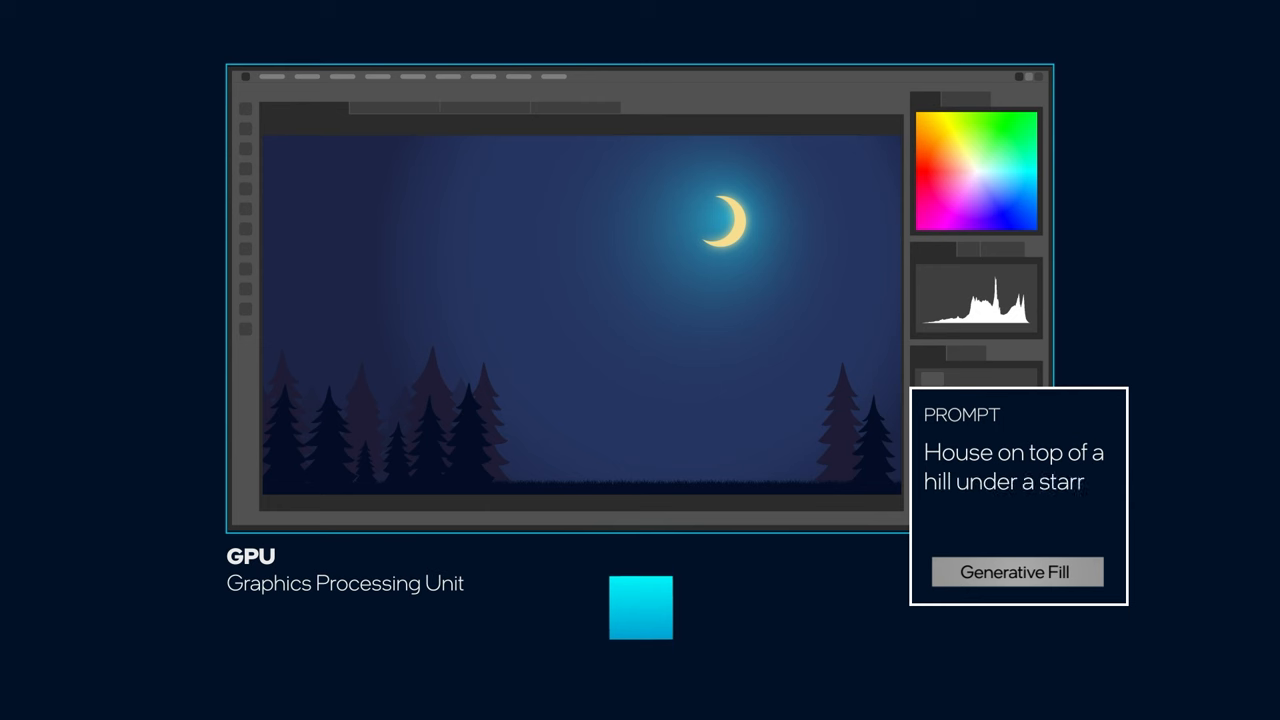
pyautogui.click(1016, 572)
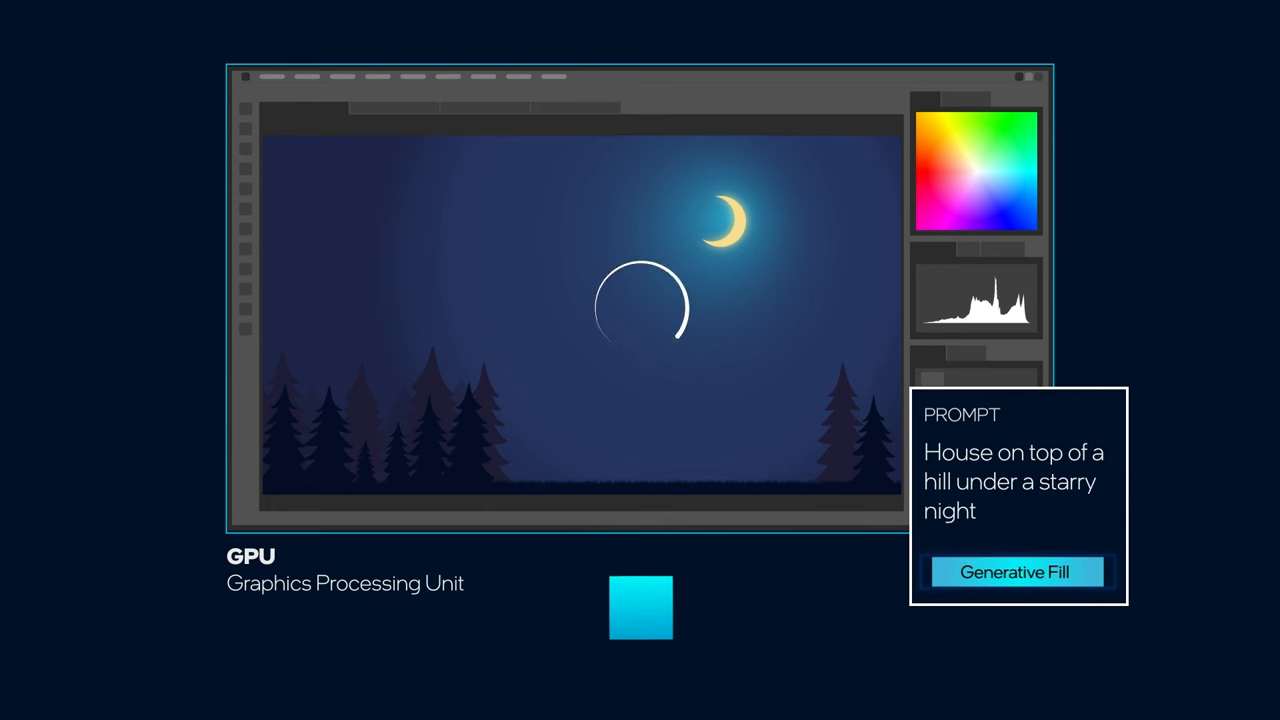
pyautogui.click(1016, 572)
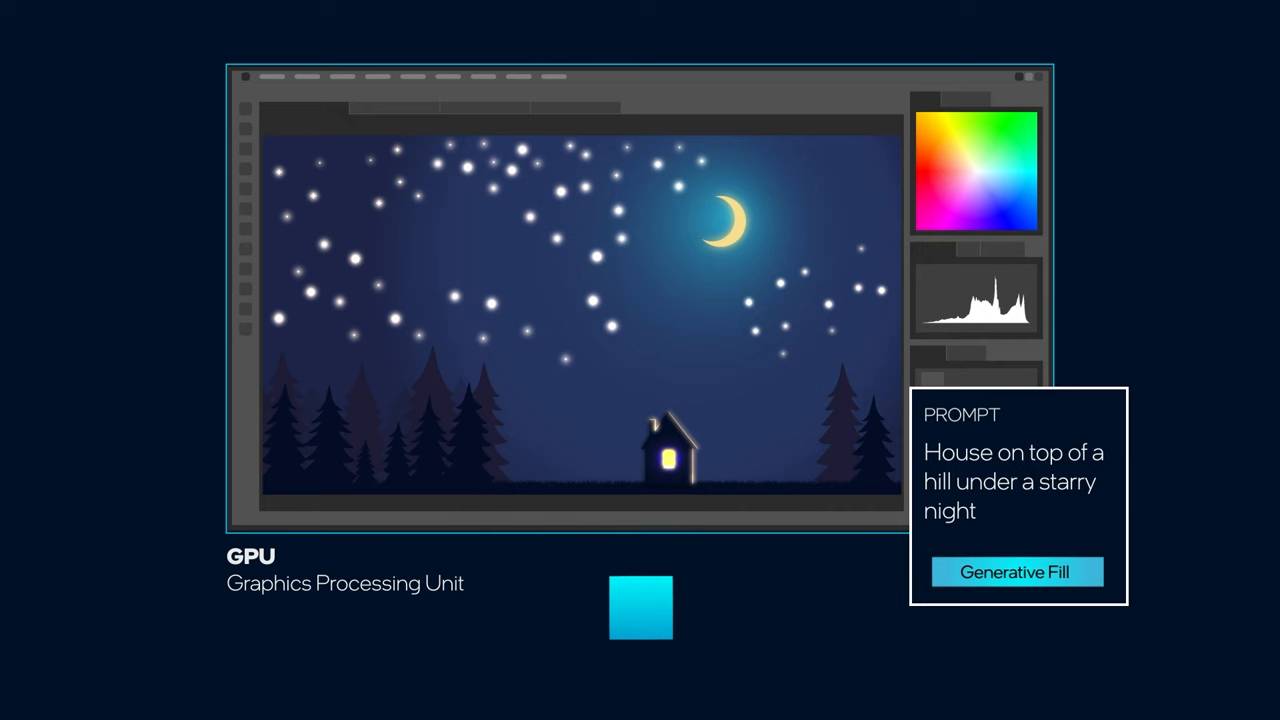
pyautogui.click(1016, 572)
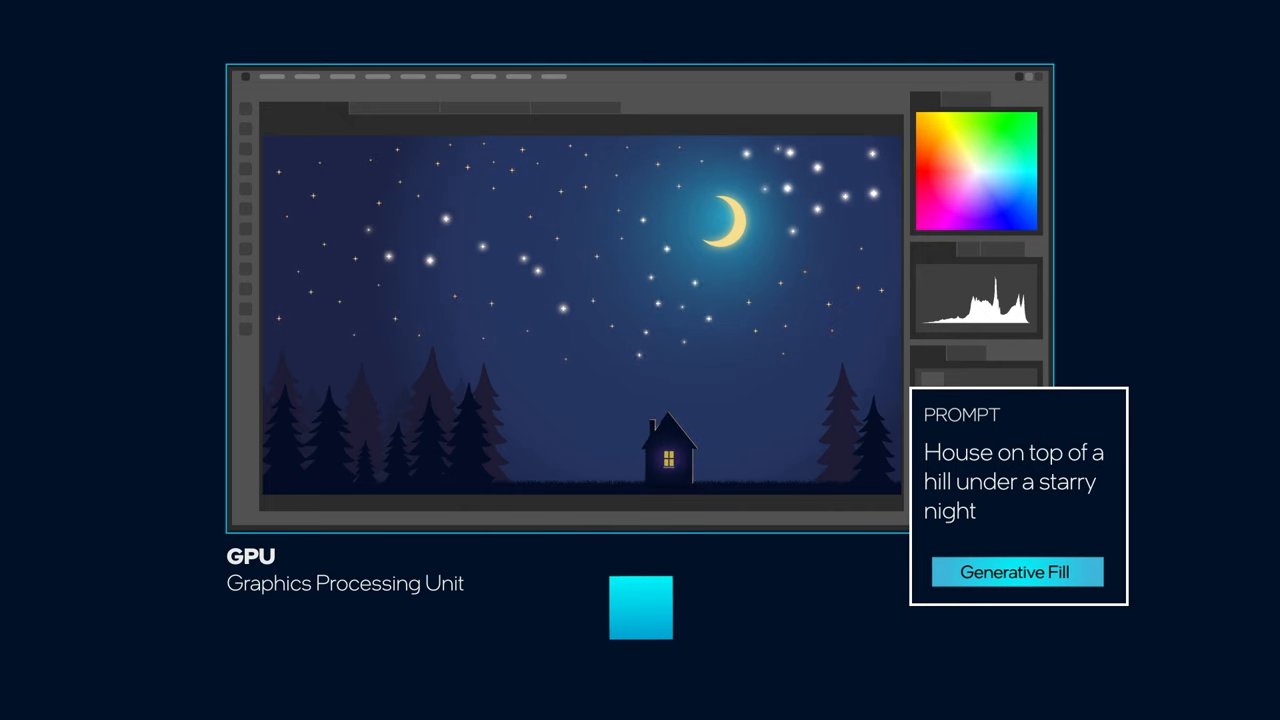